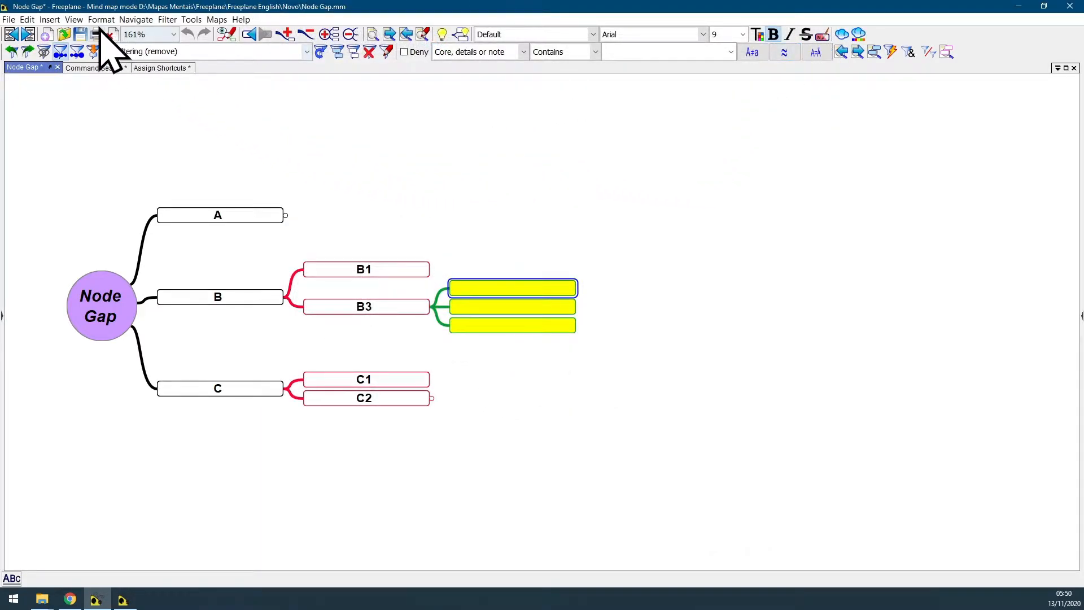
Step: Reveal the Format menu's Manage Styles entry for the Node Gap map
left_click(100, 19)
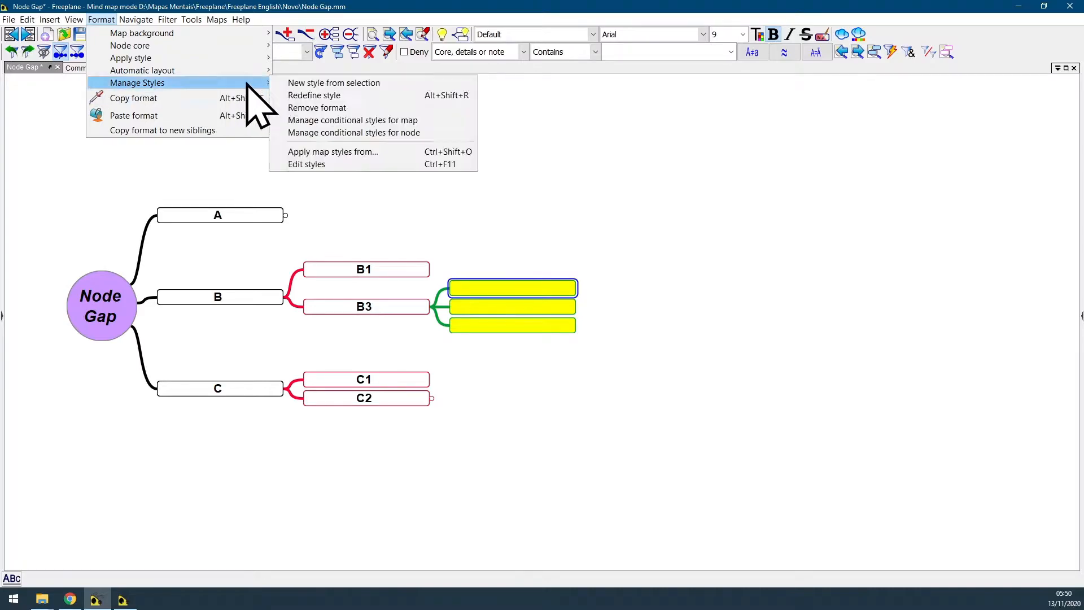
mouse_move(339, 163)
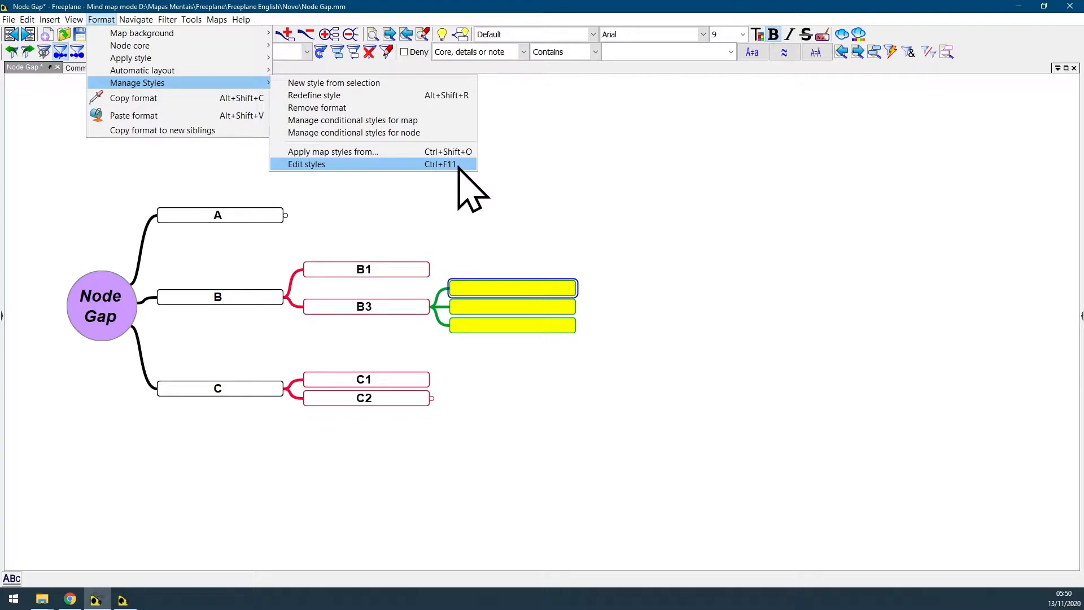
Step: Find 'edit styles' in Command Search and run Format->Manage Styles->Edit styles
left_click(306, 164)
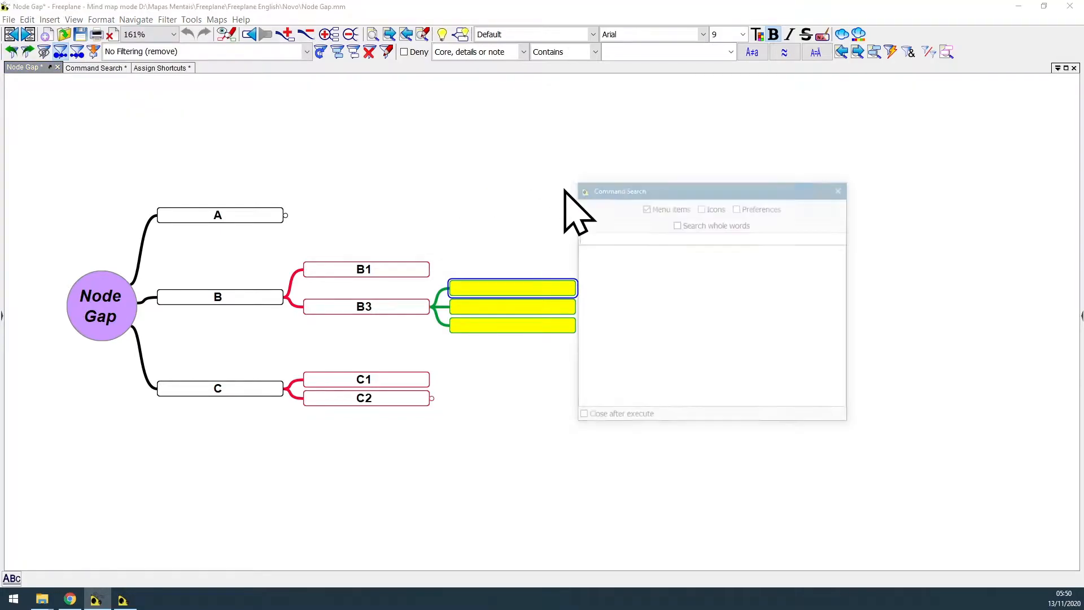
type("edit styles")
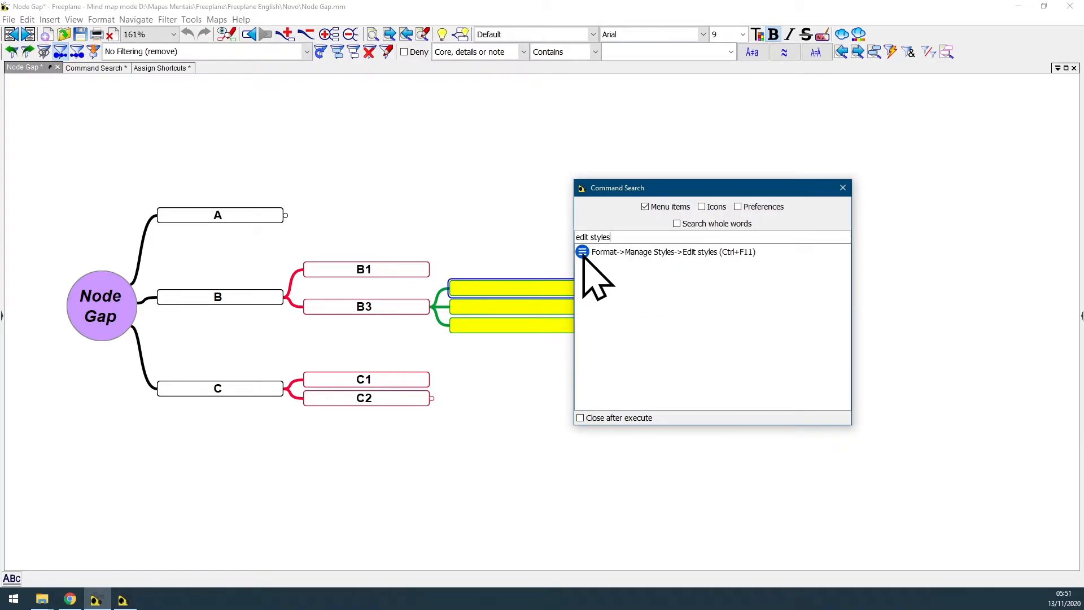
mouse_move(642, 276)
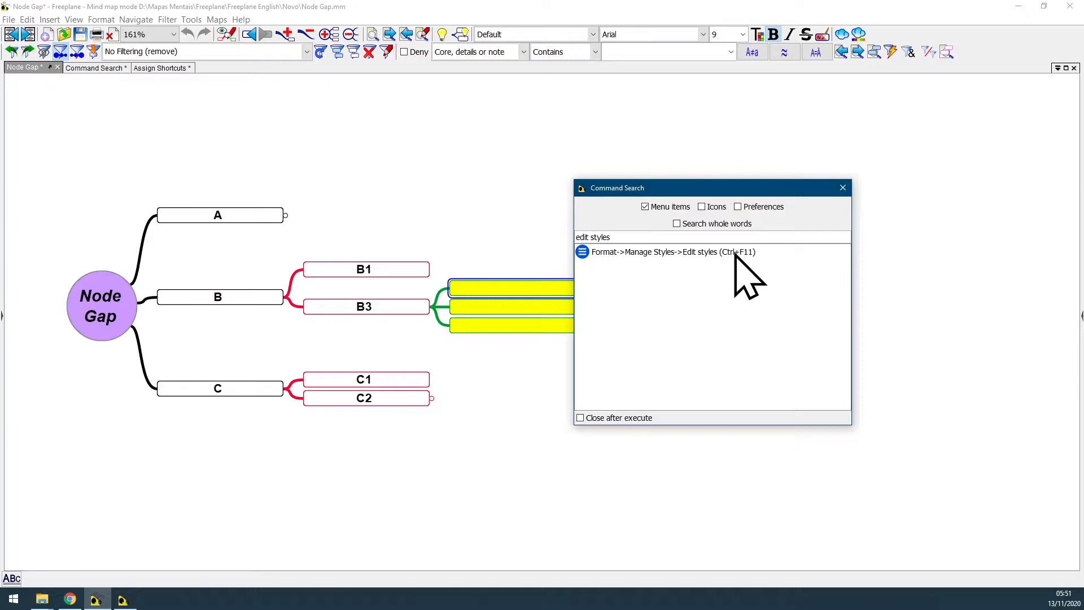
left_click(841, 188)
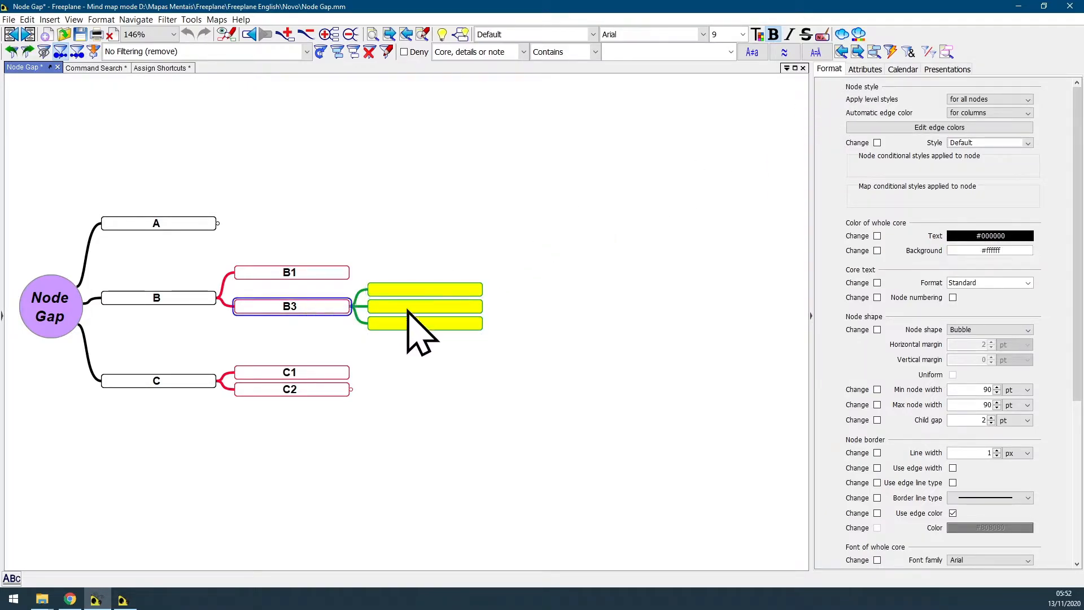
Step: Select the middle yellow child node under B3 to view its format properties
left_click(424, 305)
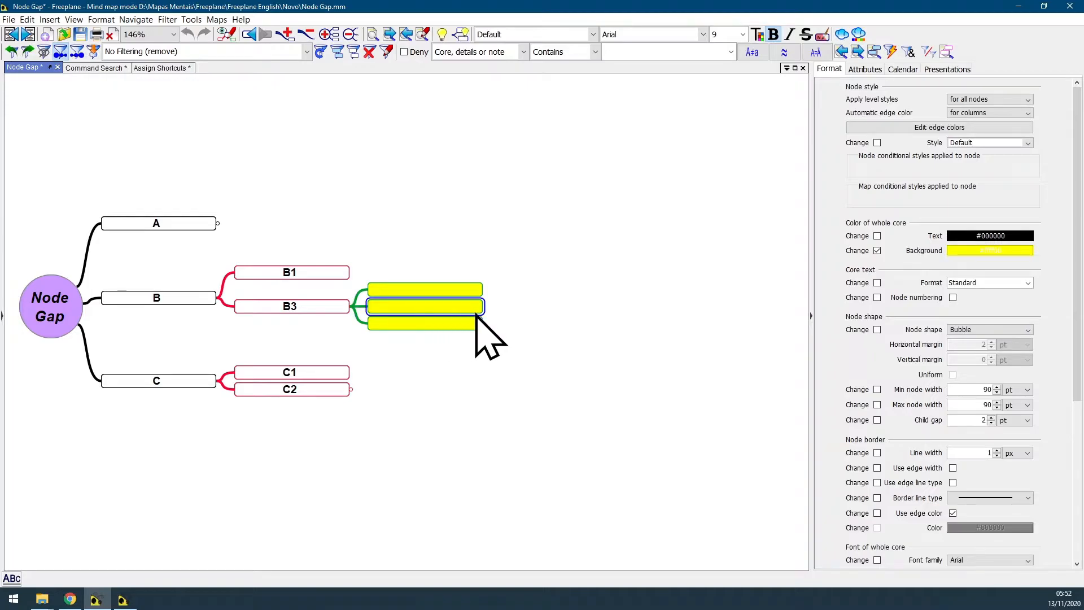
mouse_move(688, 270)
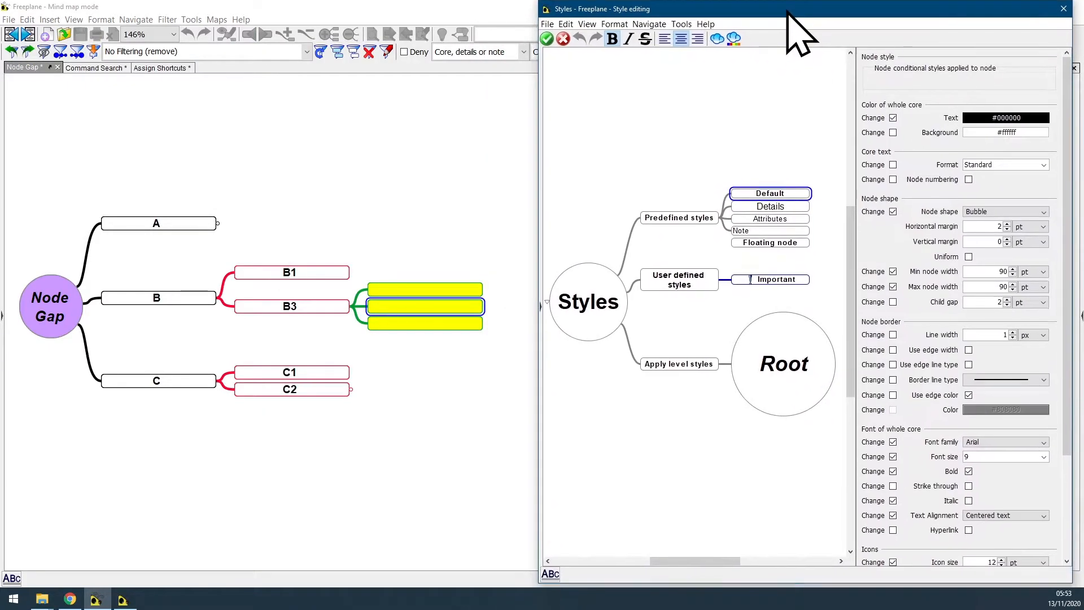
mouse_move(626, 221)
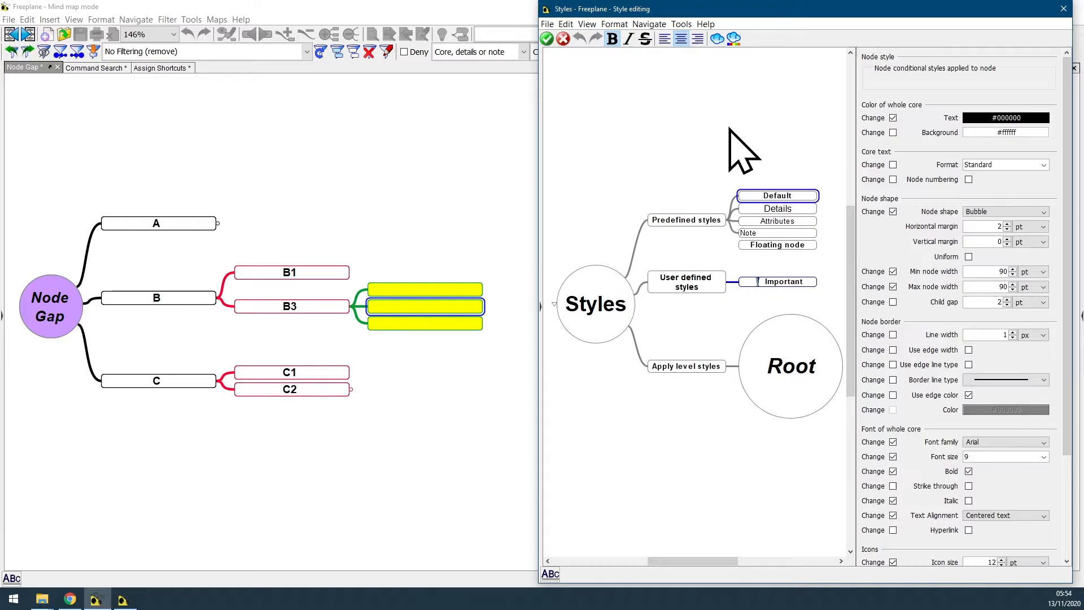
mouse_move(361, 201)
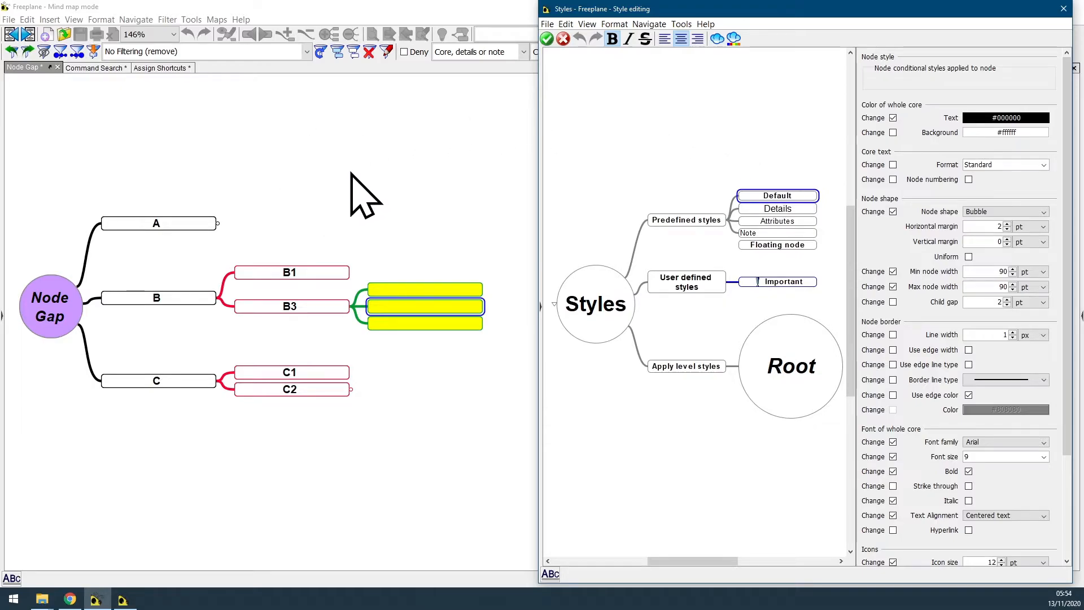
mouse_move(339, 201)
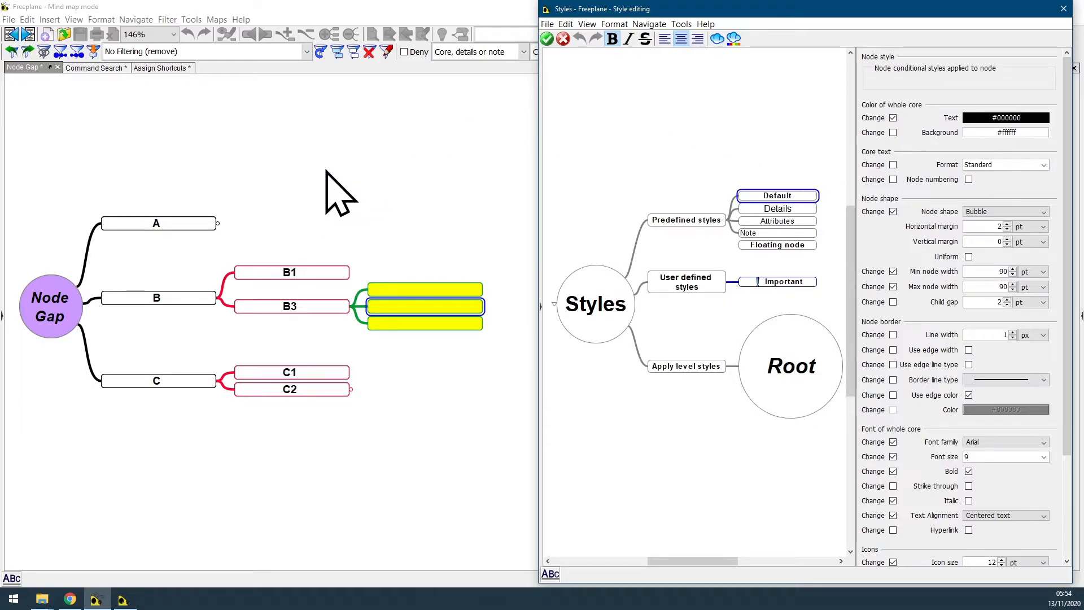
mouse_move(925, 304)
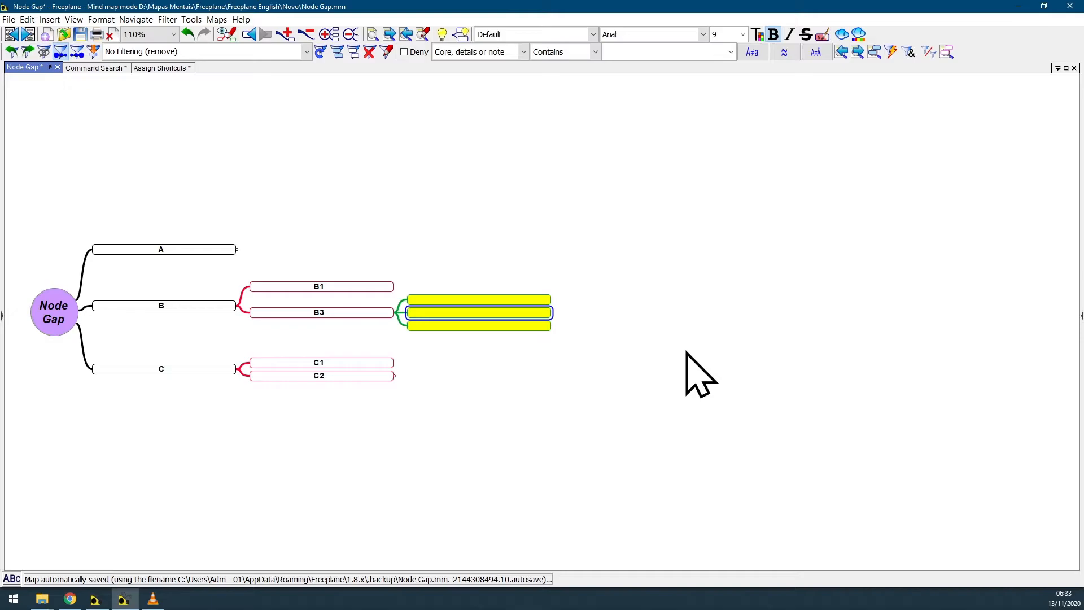
mouse_move(680, 377)
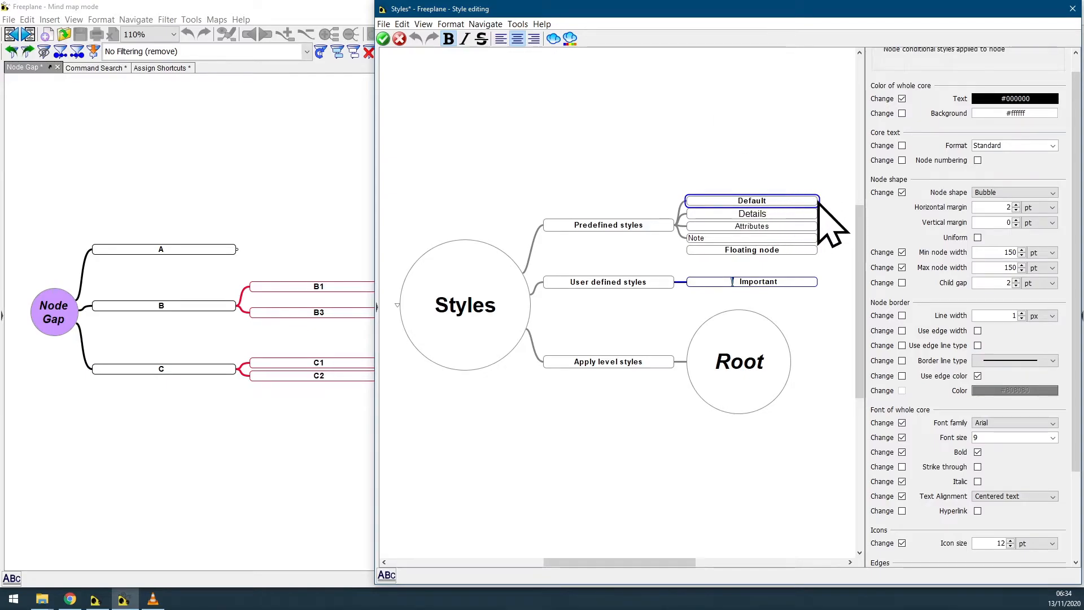
Step: Change the Default style's min and max node width from 150 pt to 40 pt
left_click(1009, 252)
type("40")
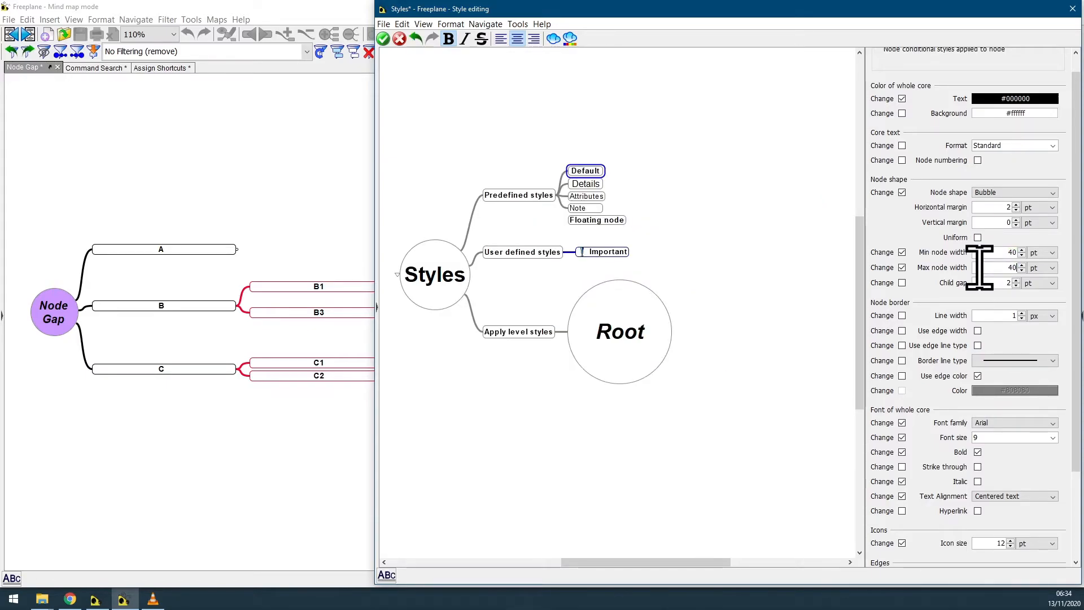
mouse_move(815, 215)
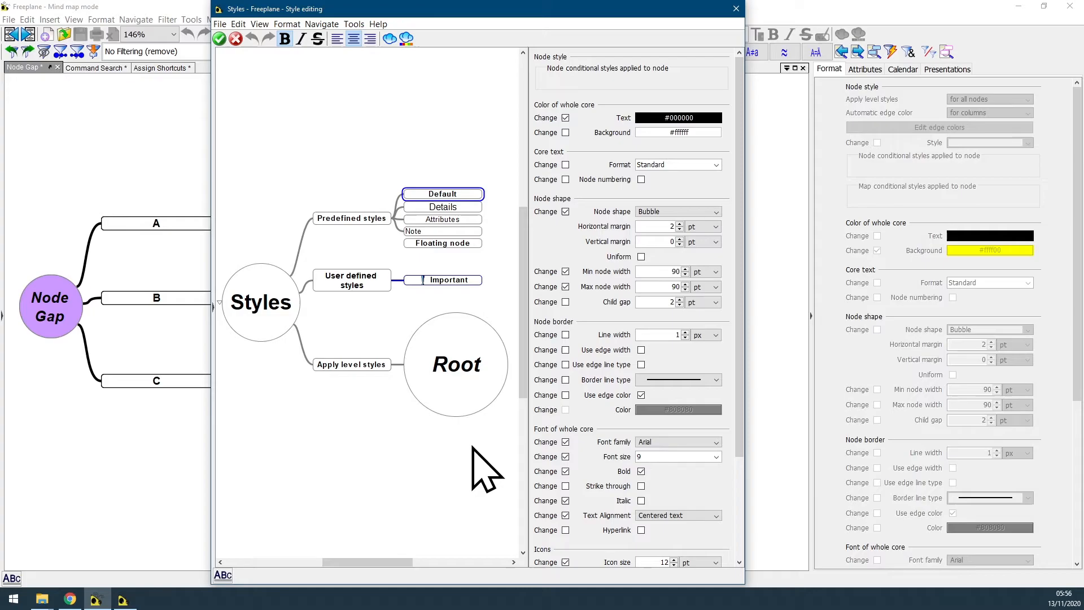
mouse_move(622, 421)
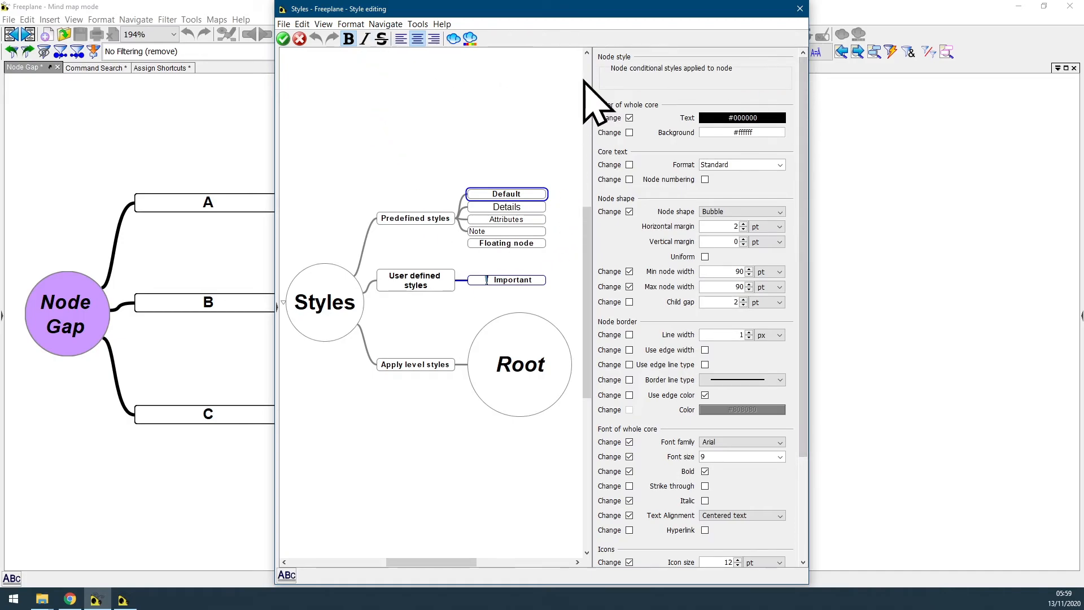
mouse_move(795, 111)
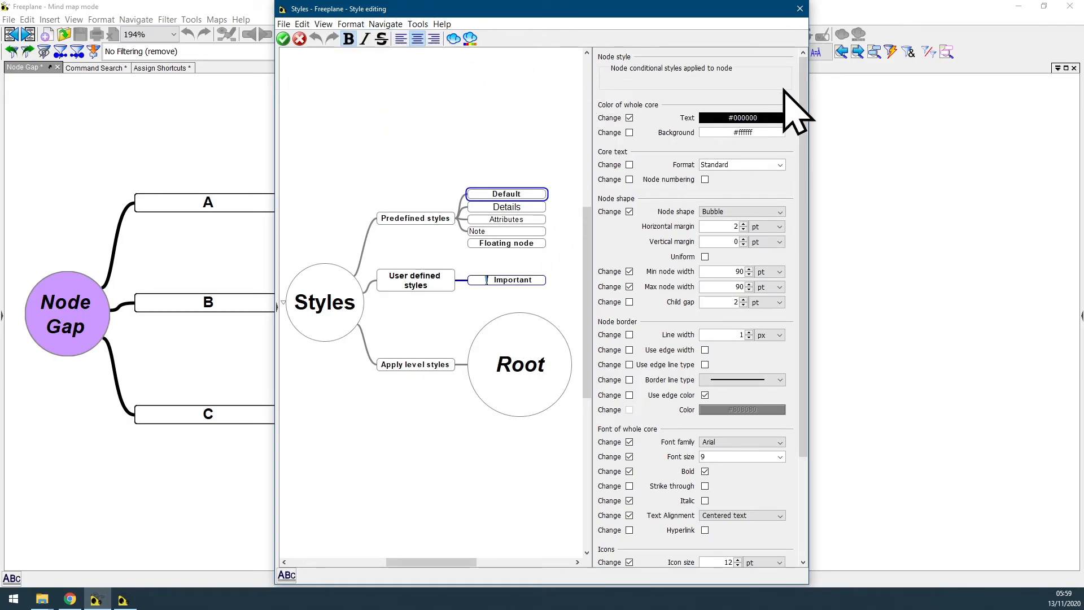
Step: Scroll the Styles editor to reach the Default style's node width fields, set to 90 pt
scroll("down", 3)
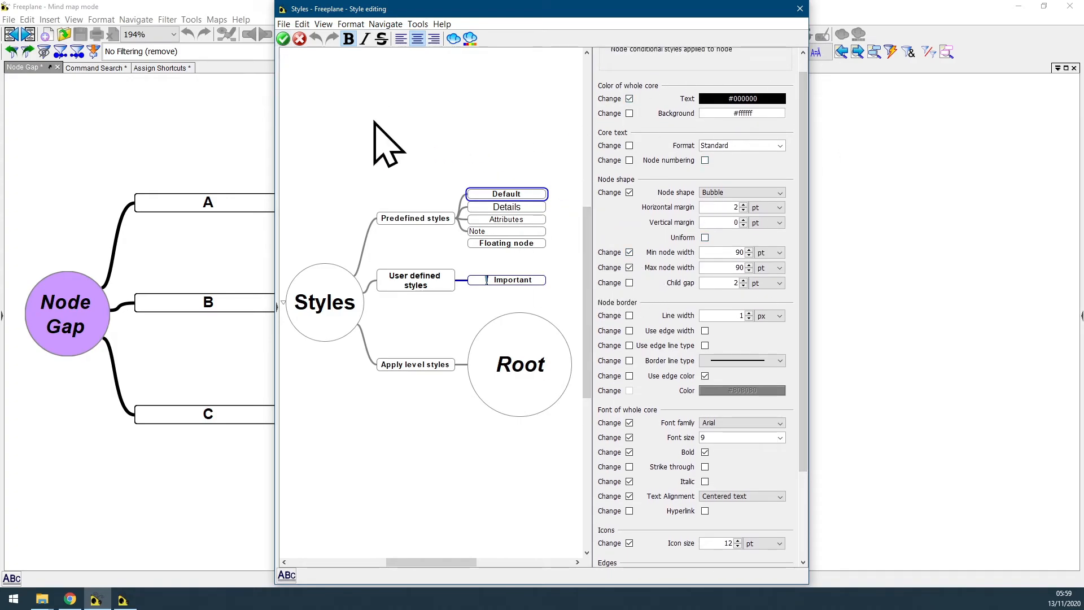
mouse_move(433, 131)
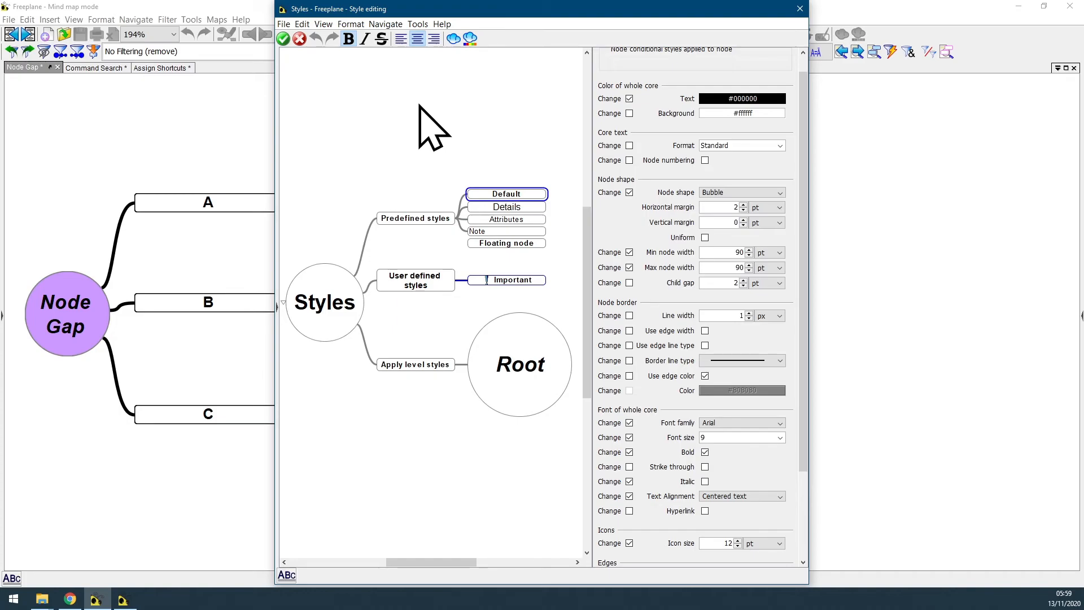